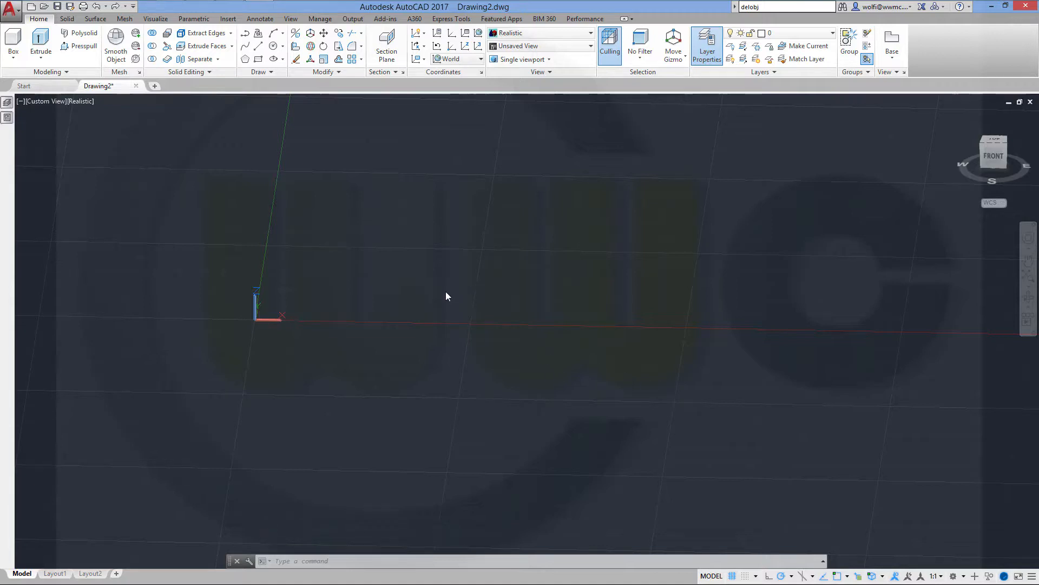
pyautogui.moveTo(442, 301)
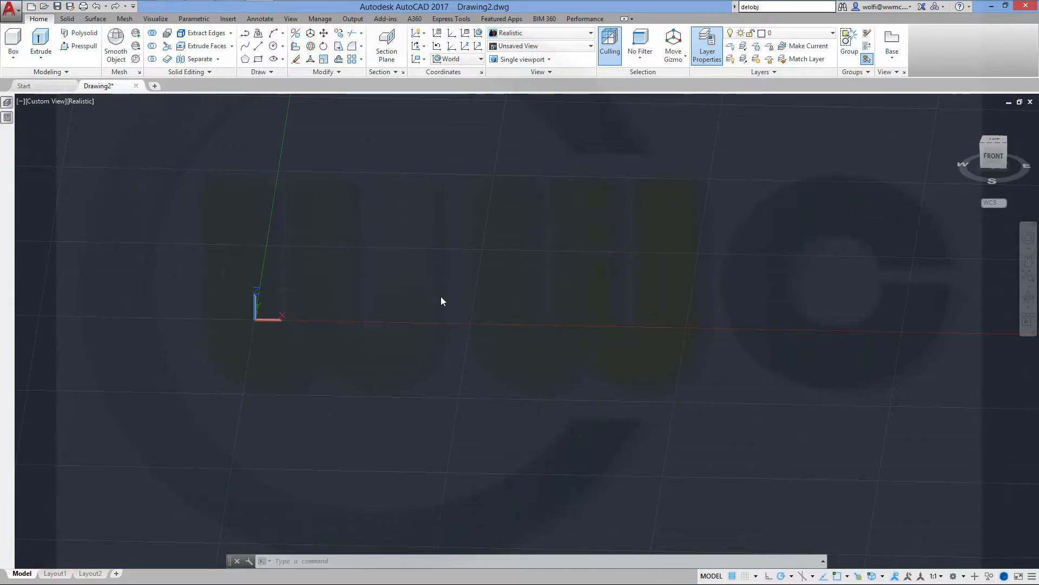
pyautogui.moveTo(436, 295)
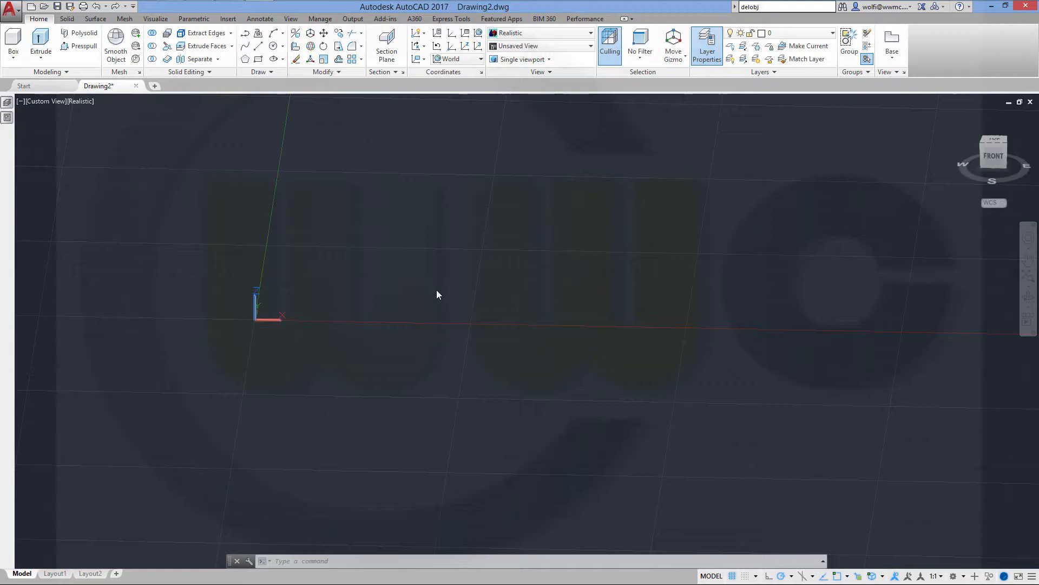
pyautogui.moveTo(436, 283)
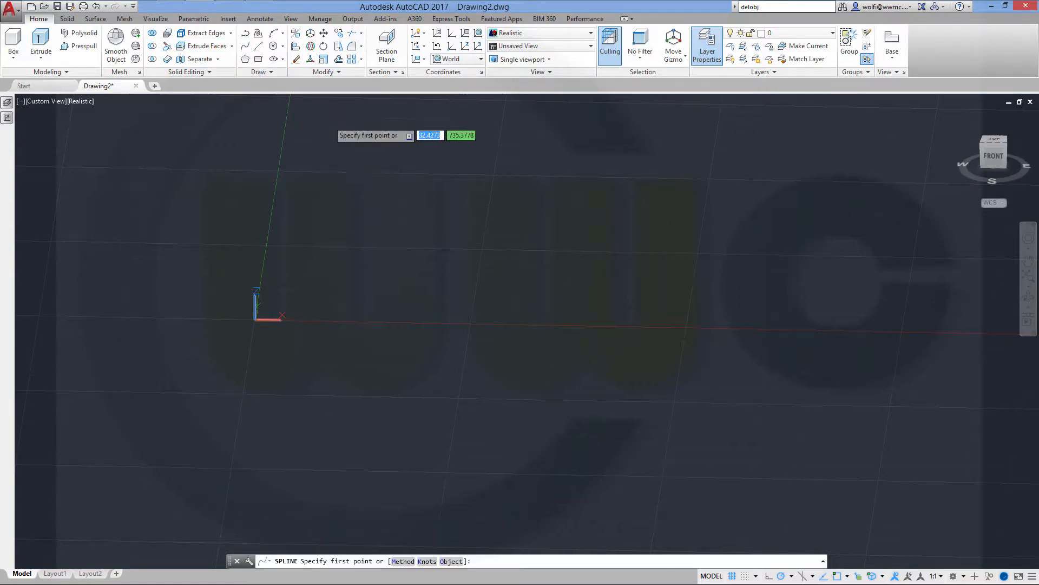
# Draw a spline through several picked points across the drawing and finish it
pyautogui.click(415, 344)
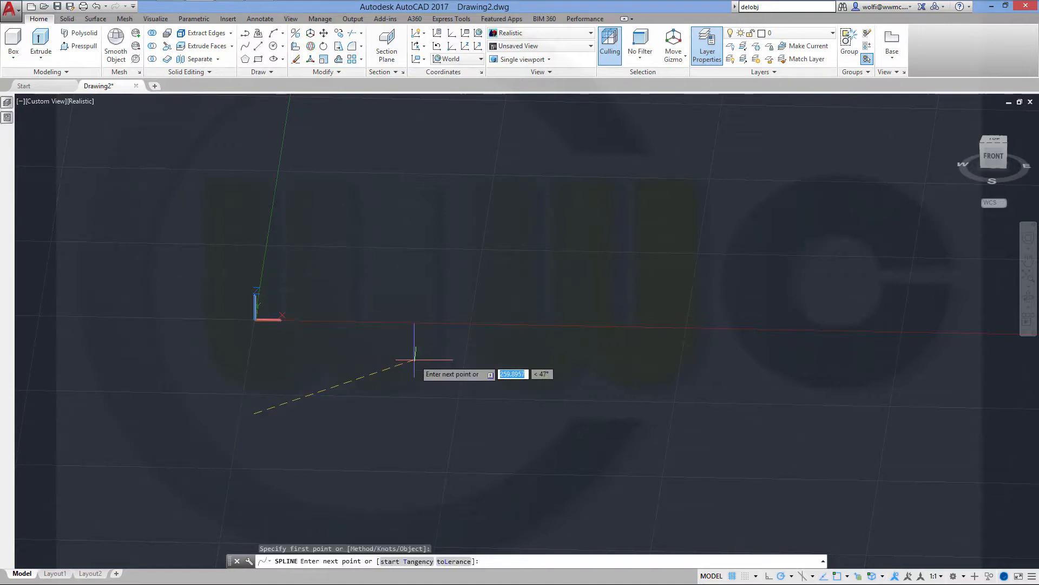
pyautogui.click(879, 343)
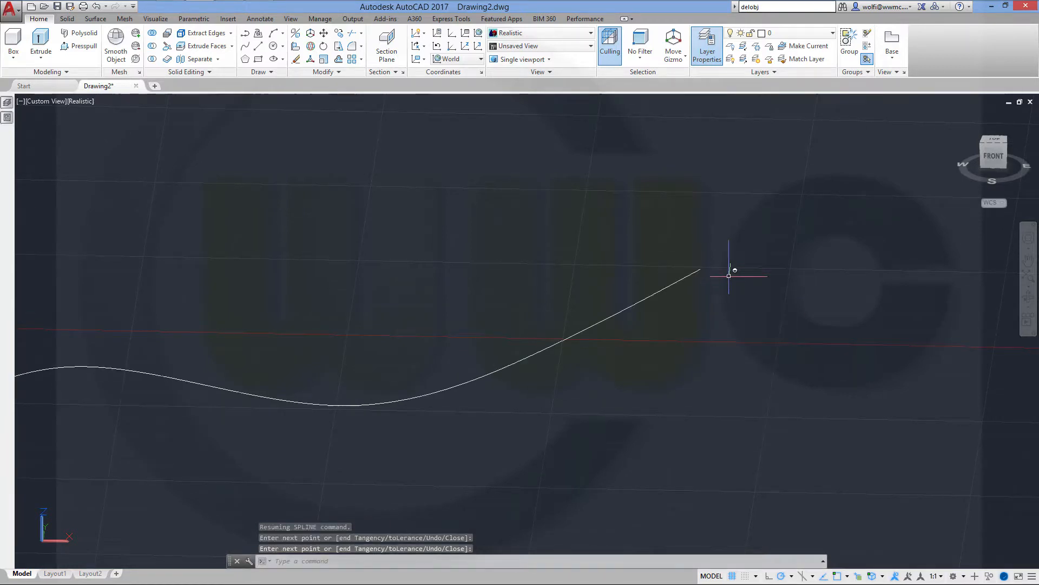
pyautogui.press('Enter')
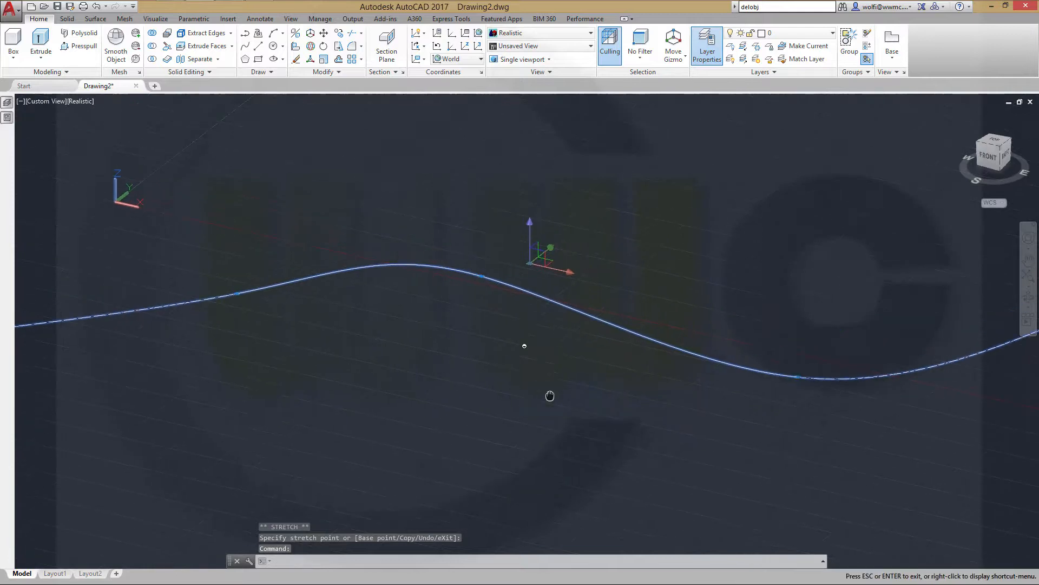
# End the grip-stretch edit after pulling the spline's points up and down along Z
pyautogui.press('Escape')
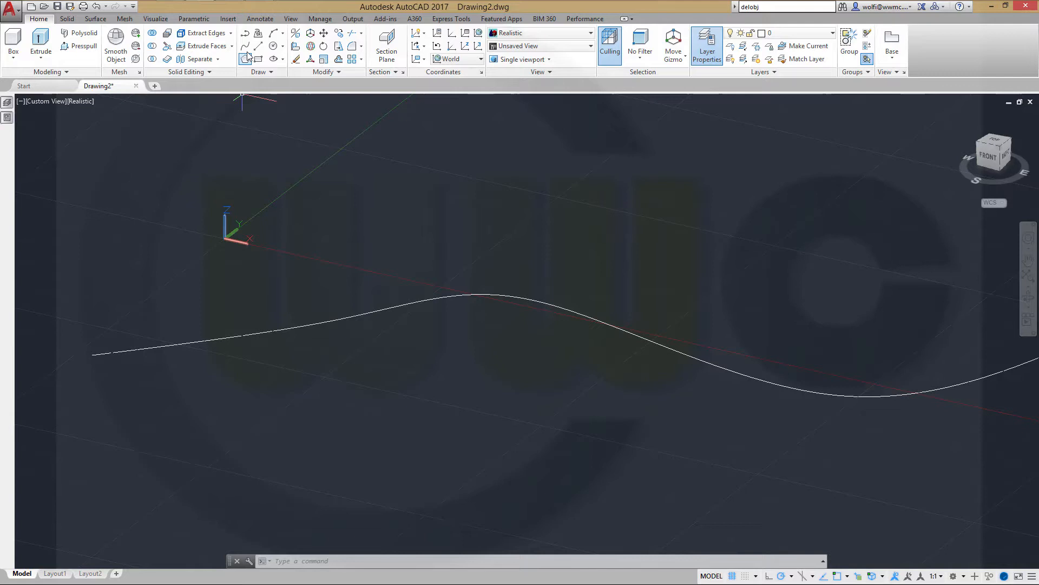
# Draw a short line from the spline's left endpoint straight up along Z
pyautogui.click(245, 58)
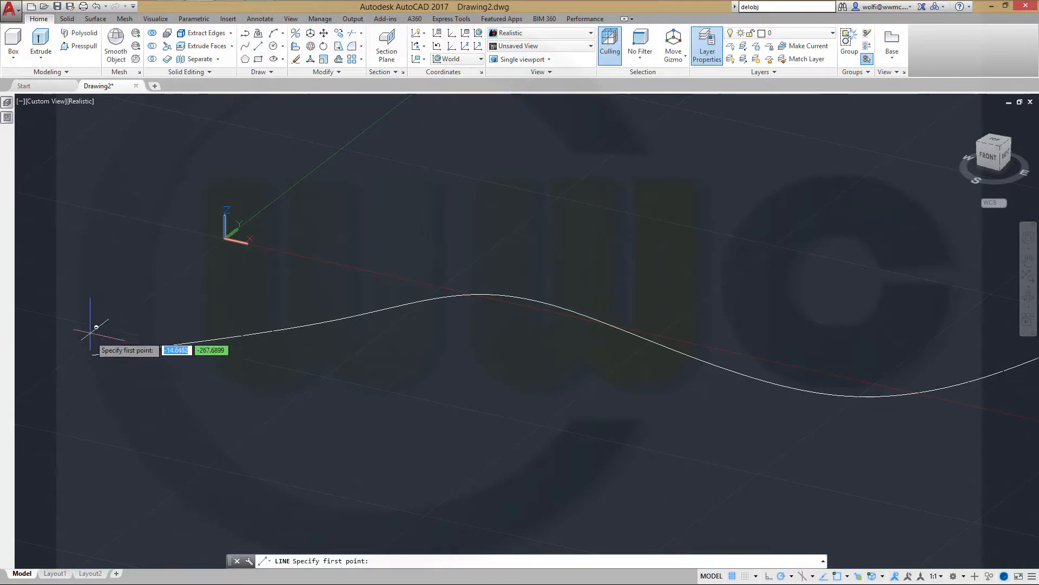
pyautogui.click(96, 327)
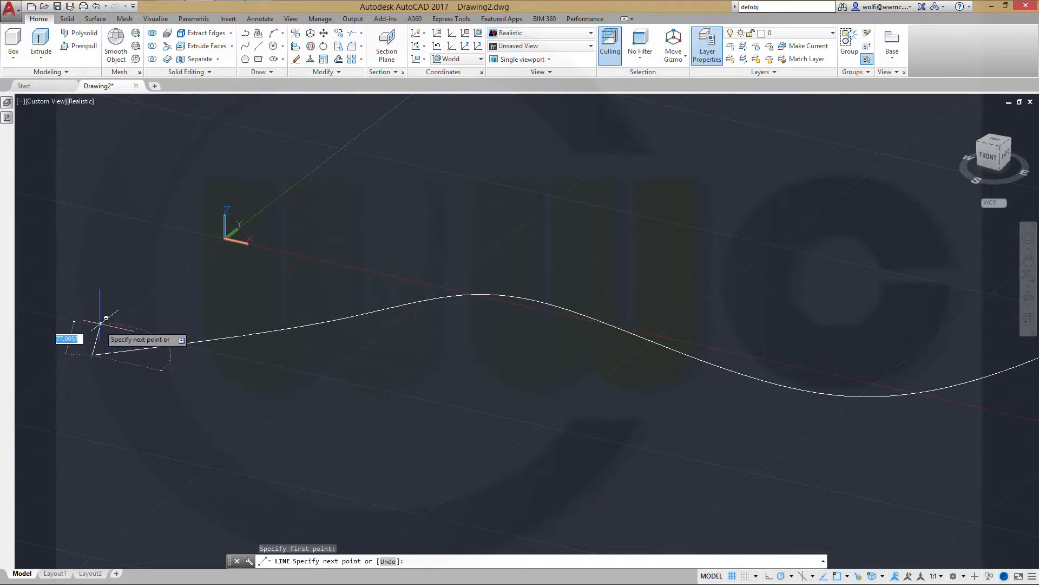
pyautogui.moveTo(99, 327)
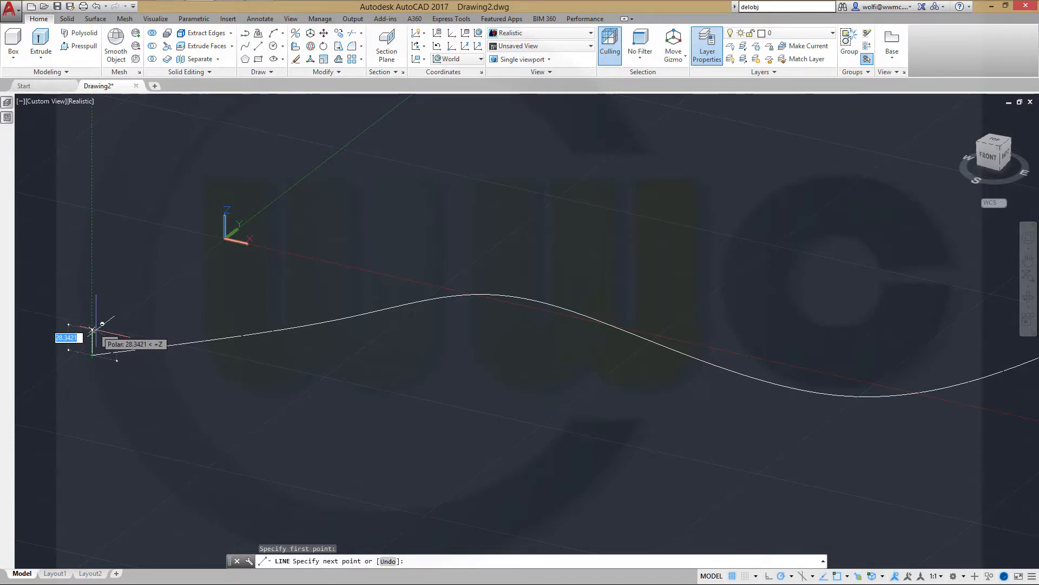
pyautogui.click(93, 325)
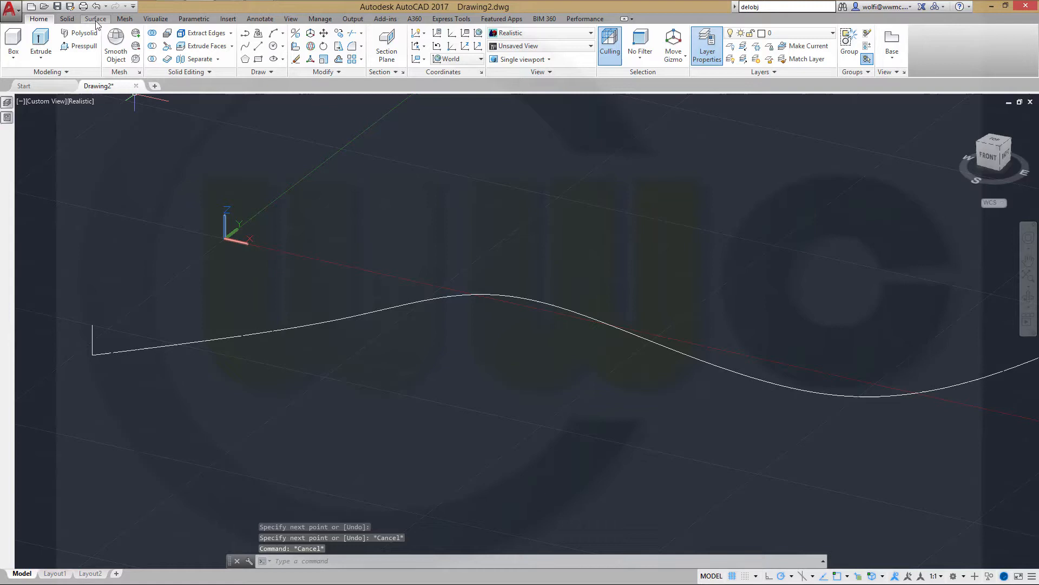
# Sweep the vertical line along the spline to create a ribbon-like surface
pyautogui.click(95, 18)
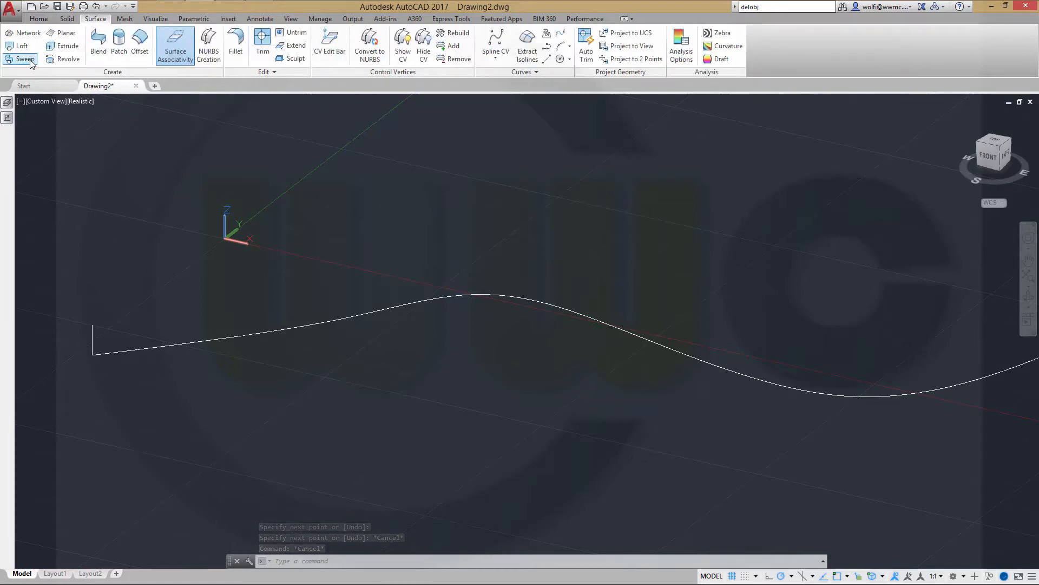
pyautogui.click(25, 59)
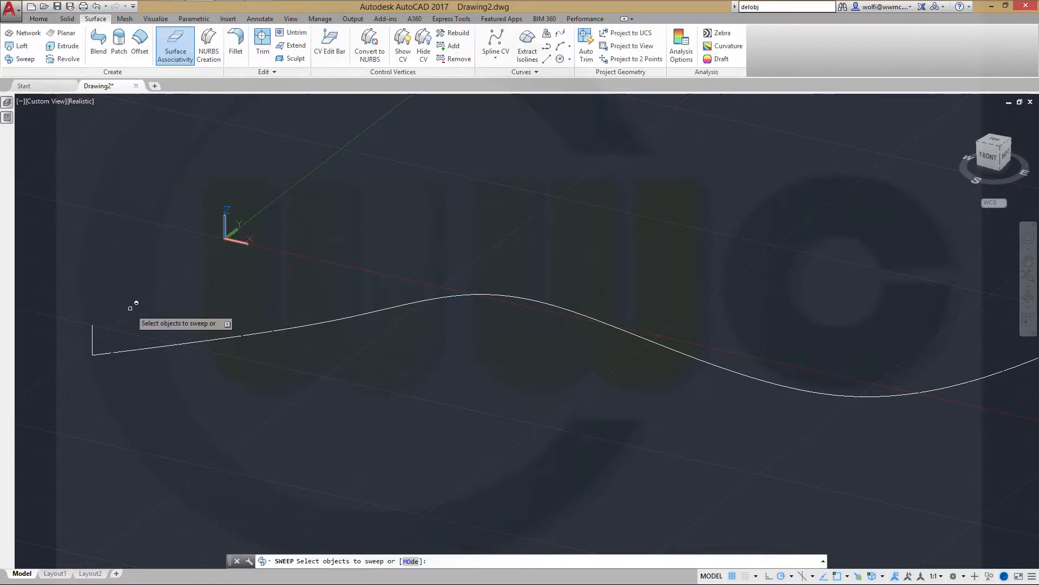
pyautogui.moveTo(96, 335)
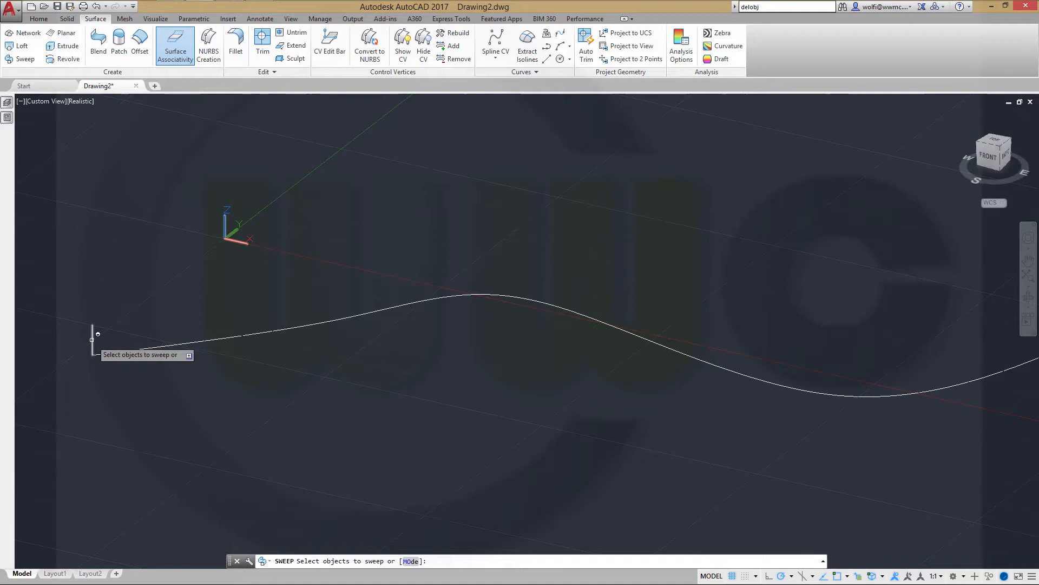
pyautogui.rightClick(96, 332)
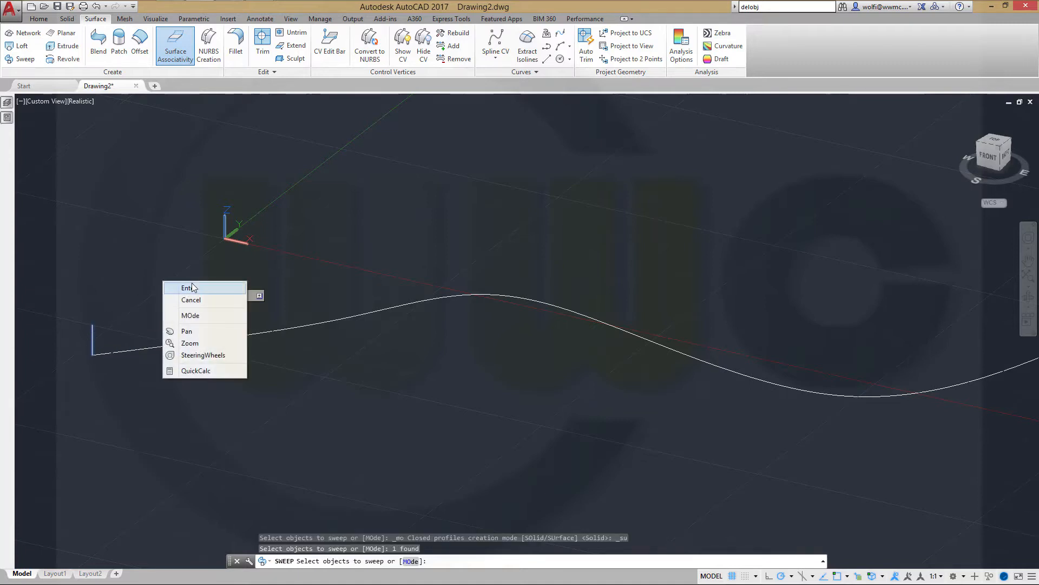
pyautogui.click(189, 288)
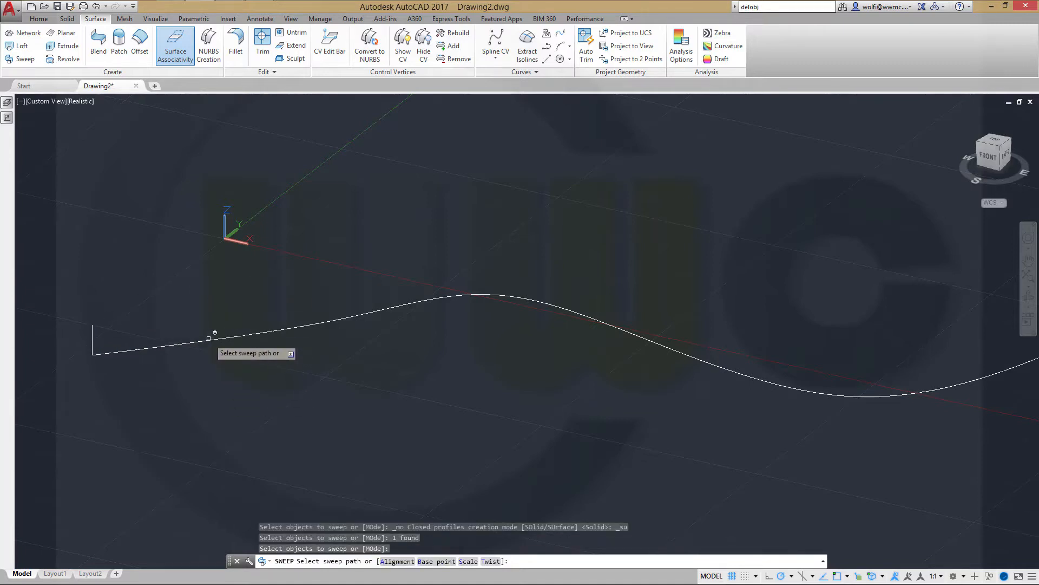
pyautogui.click(210, 334)
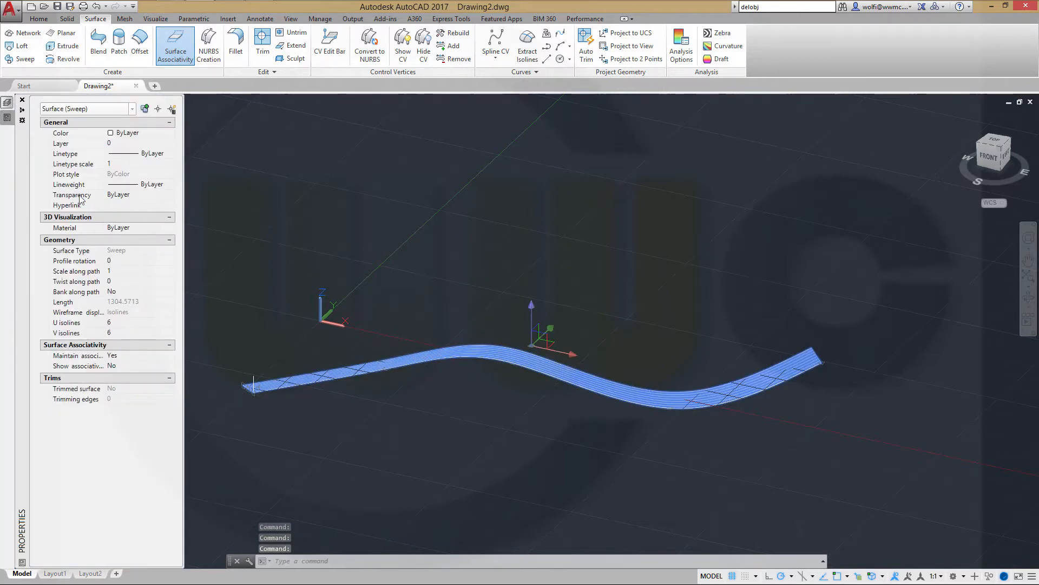
# Set the sweep surface's Twist along path to 3600 in Properties
pyautogui.click(137, 282)
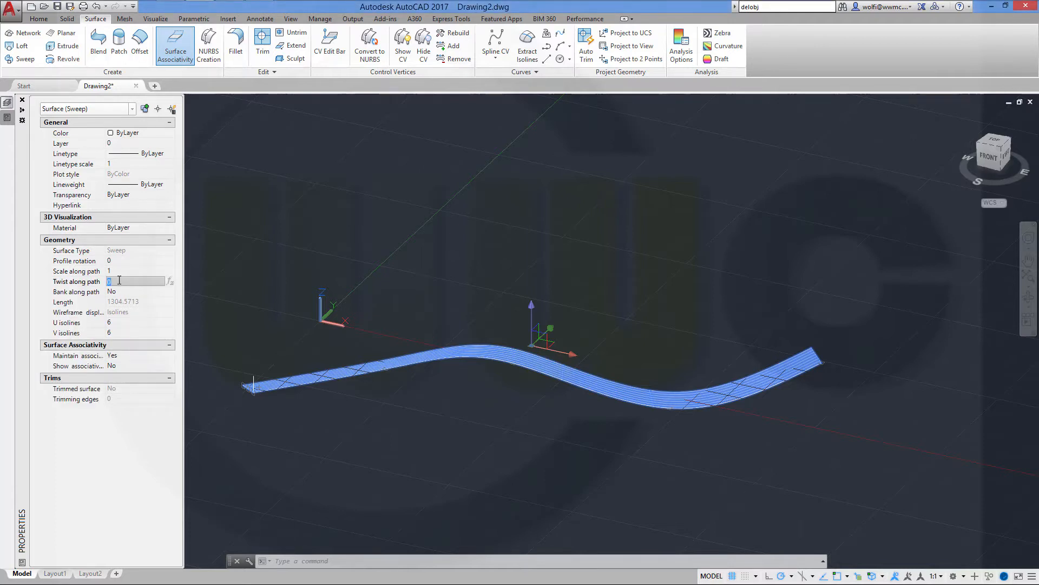
pyautogui.write('3')
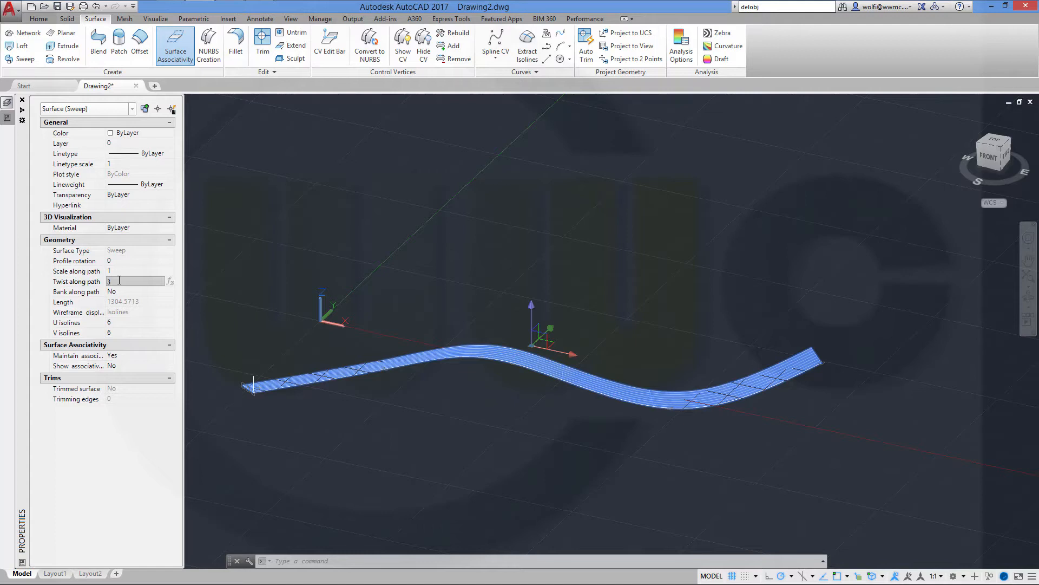
pyautogui.write('3600')
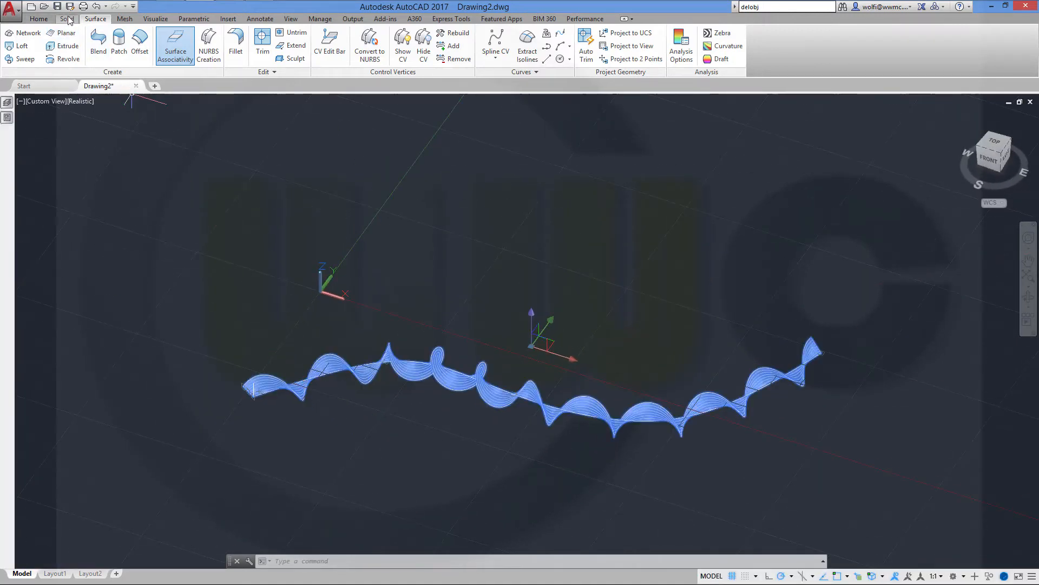
# Extract the twisted surface's edges and erase the surface, leaving the spiral wireframe curves
pyautogui.click(66, 18)
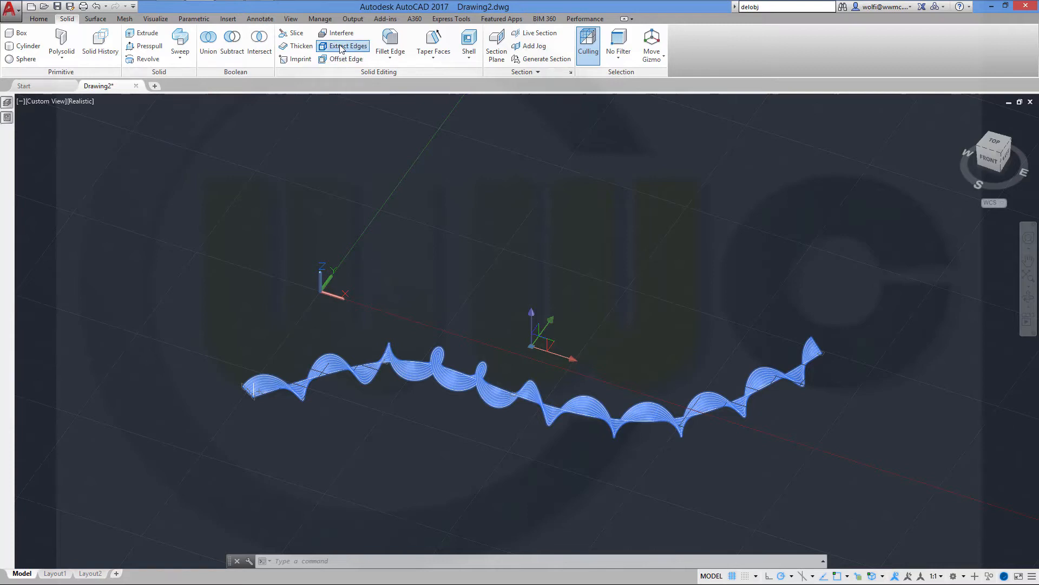
pyautogui.click(344, 47)
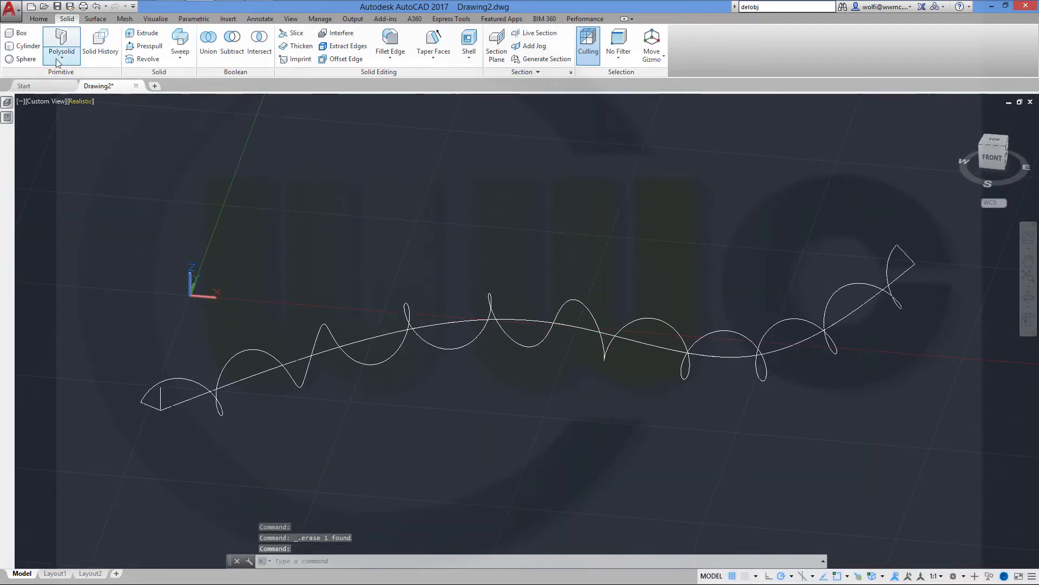
pyautogui.click(39, 18)
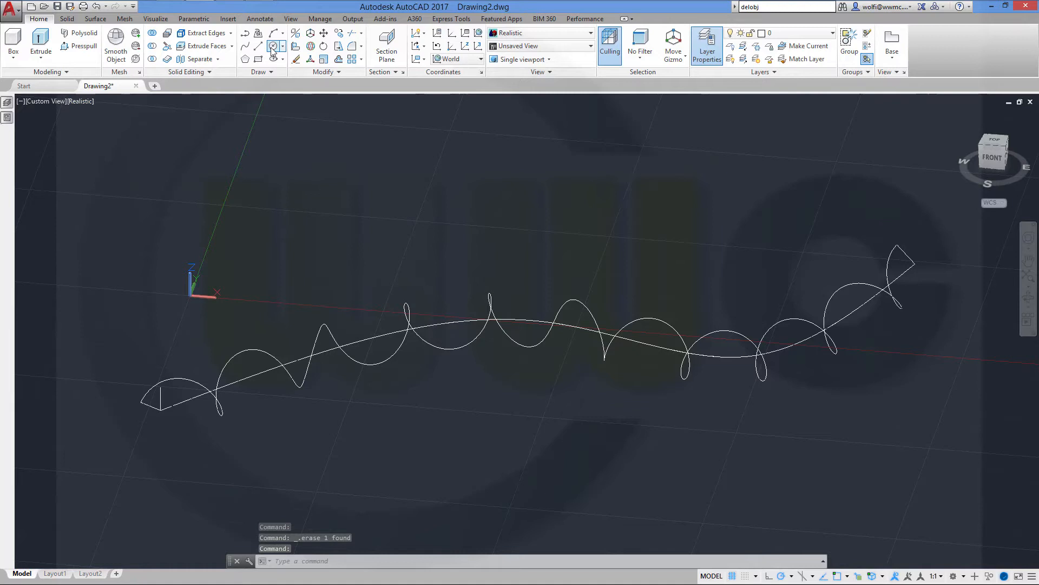
# Draw a circle of radius 10 centred near the start of the helix
pyautogui.click(273, 47)
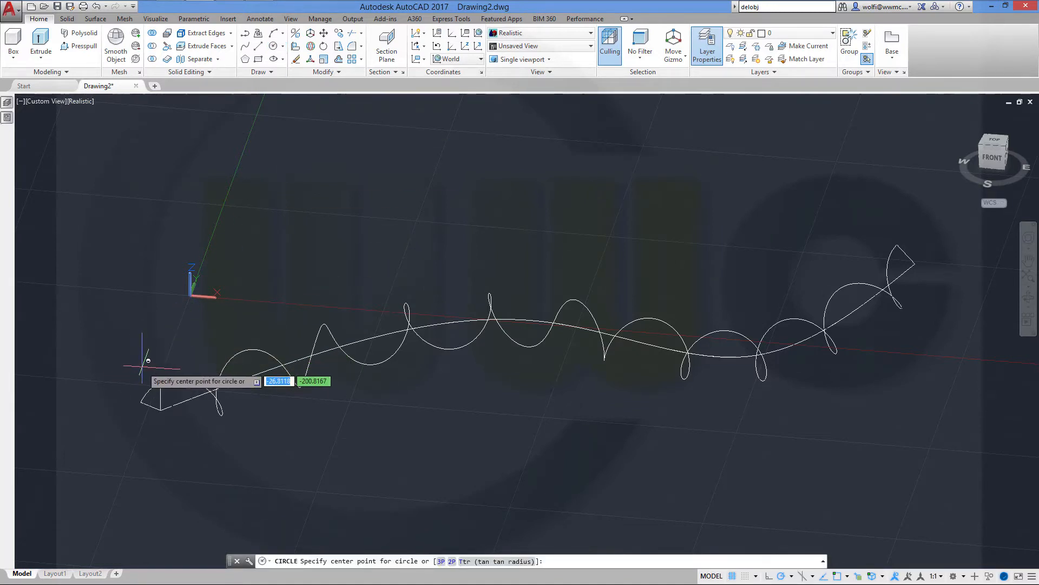
pyautogui.click(147, 359)
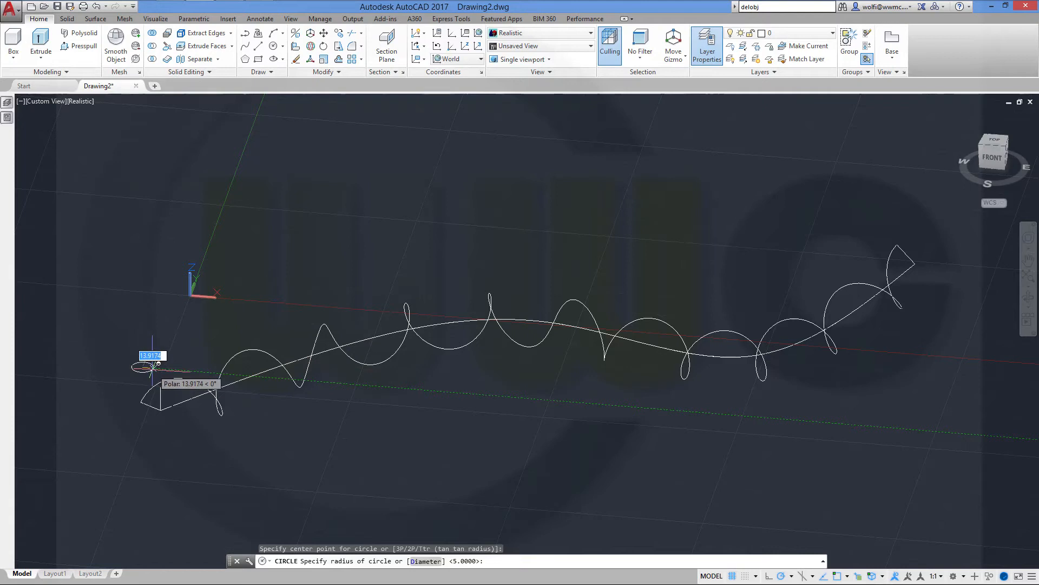
pyautogui.moveTo(152, 367)
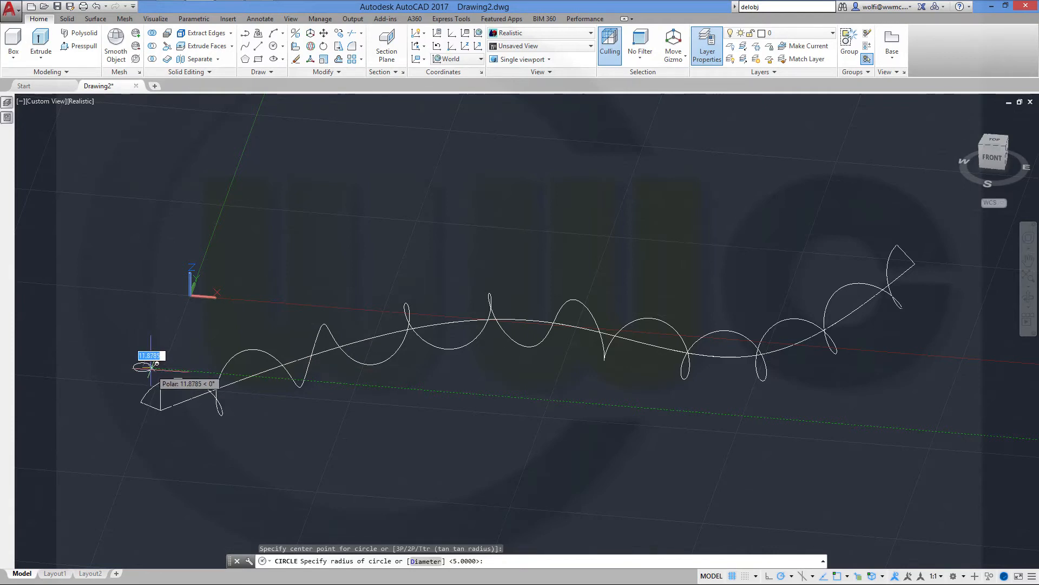
pyautogui.write('10')
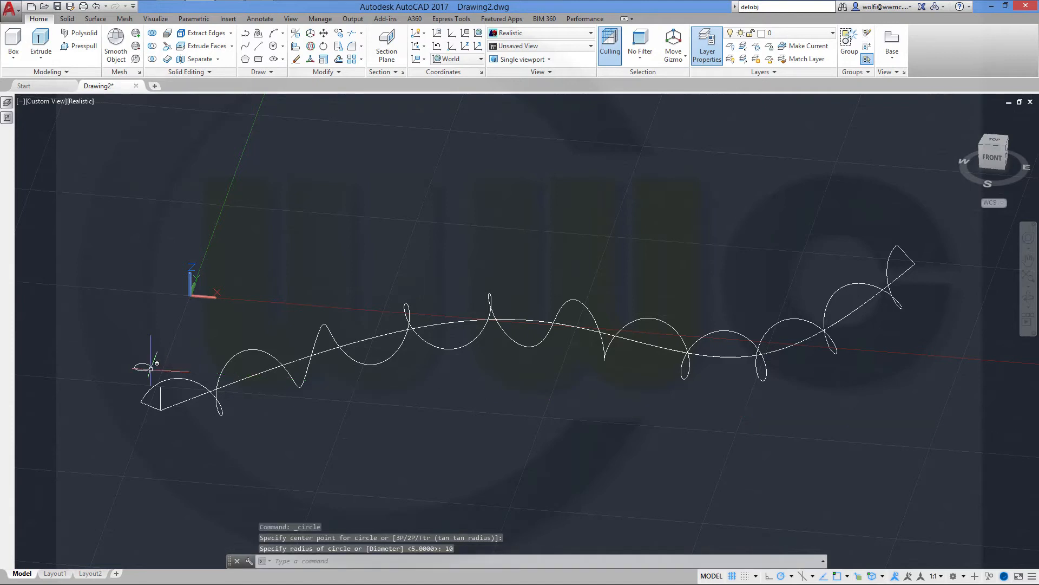
pyautogui.moveTo(315, 175)
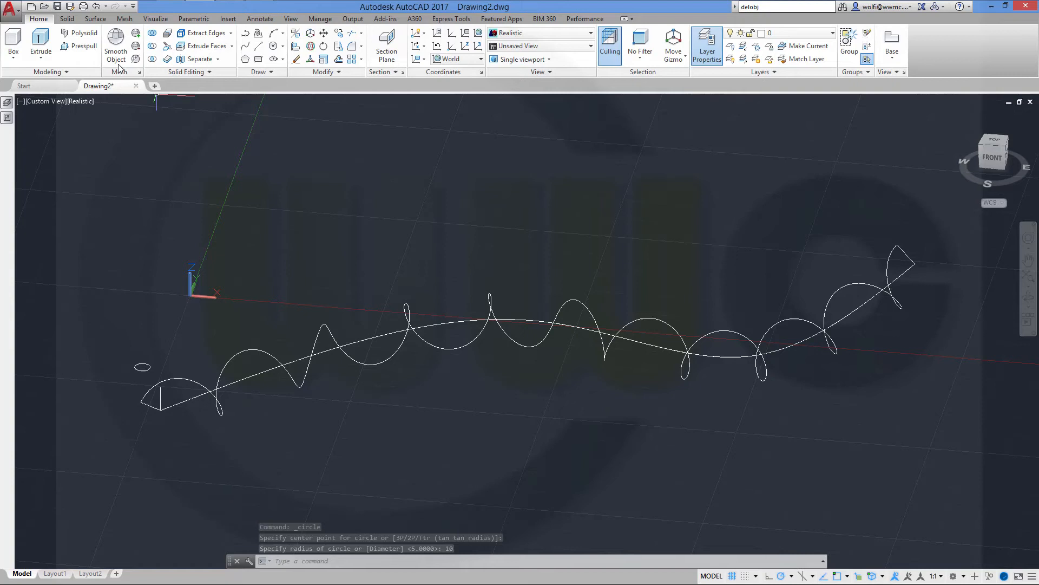
pyautogui.click(66, 18)
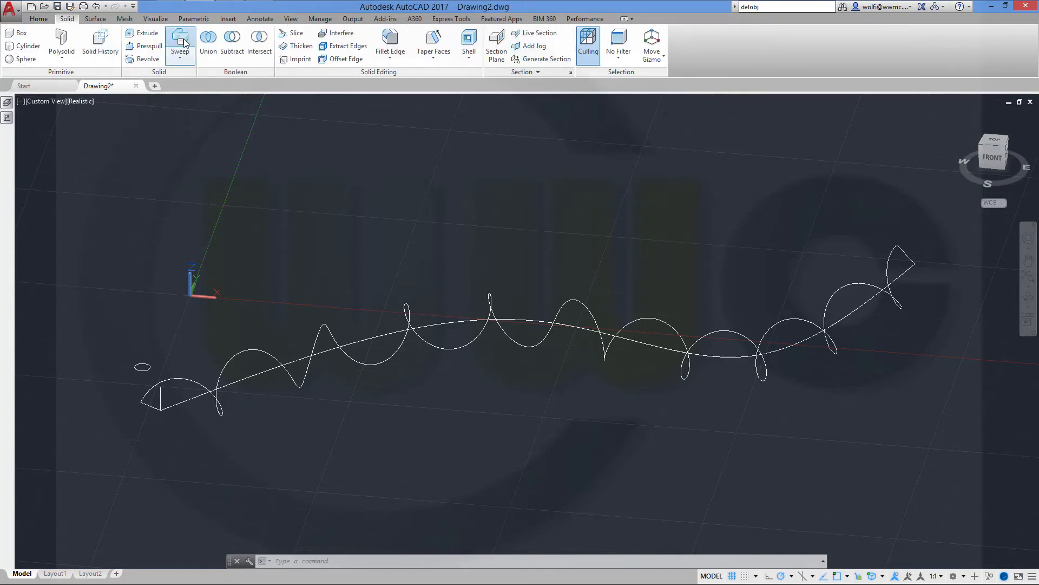
# Start a solid Sweep with the small circle as the profile, ready for its path
pyautogui.click(180, 40)
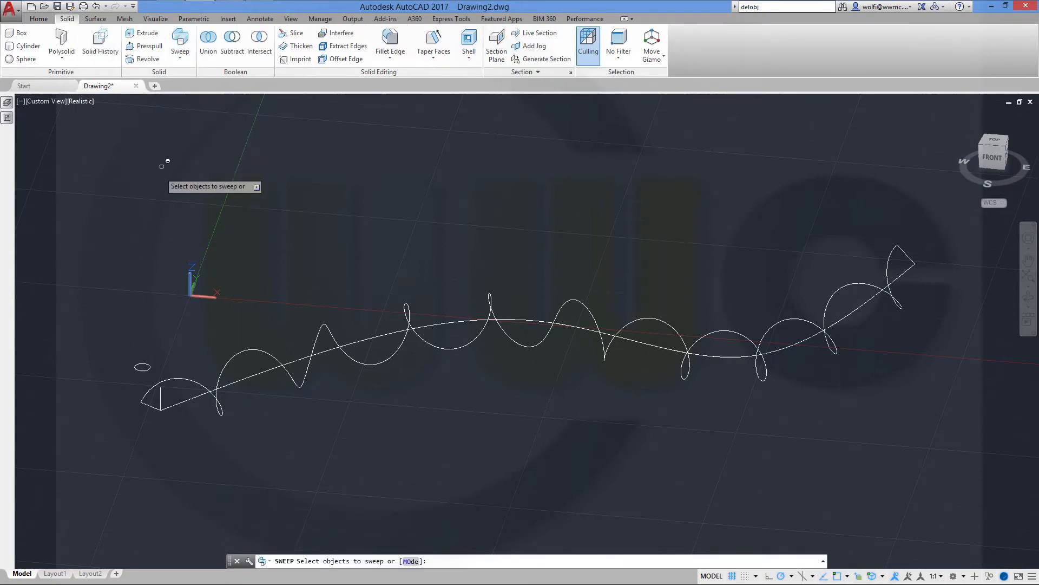
pyautogui.moveTo(143, 368)
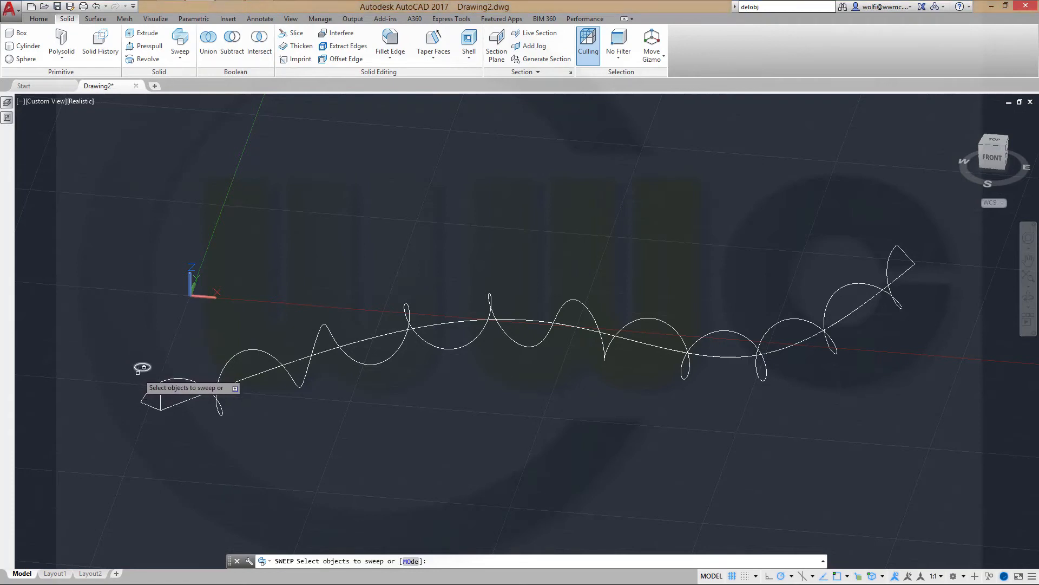
pyautogui.click(159, 397)
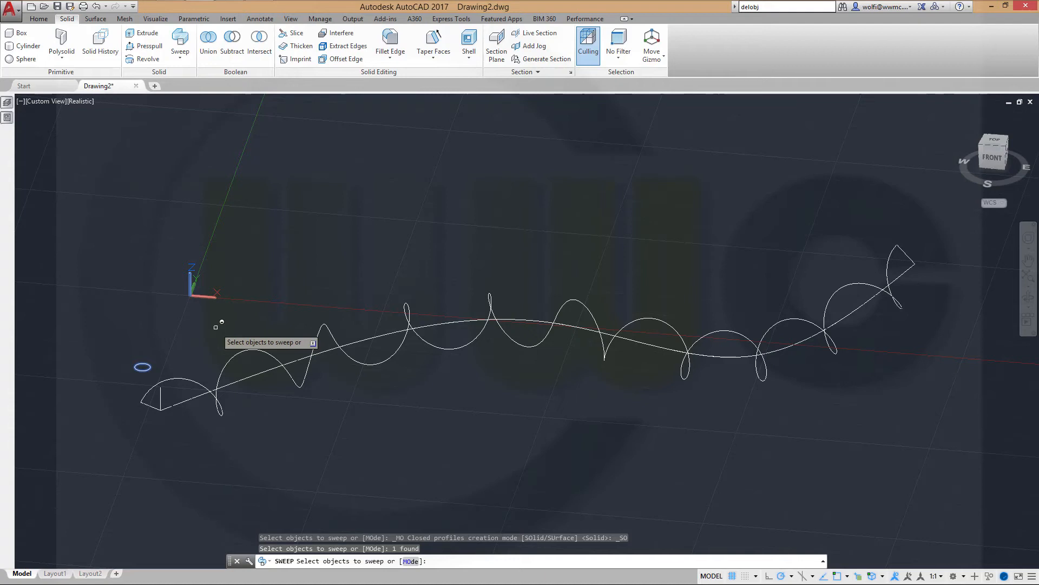
pyautogui.rightClick(221, 323)
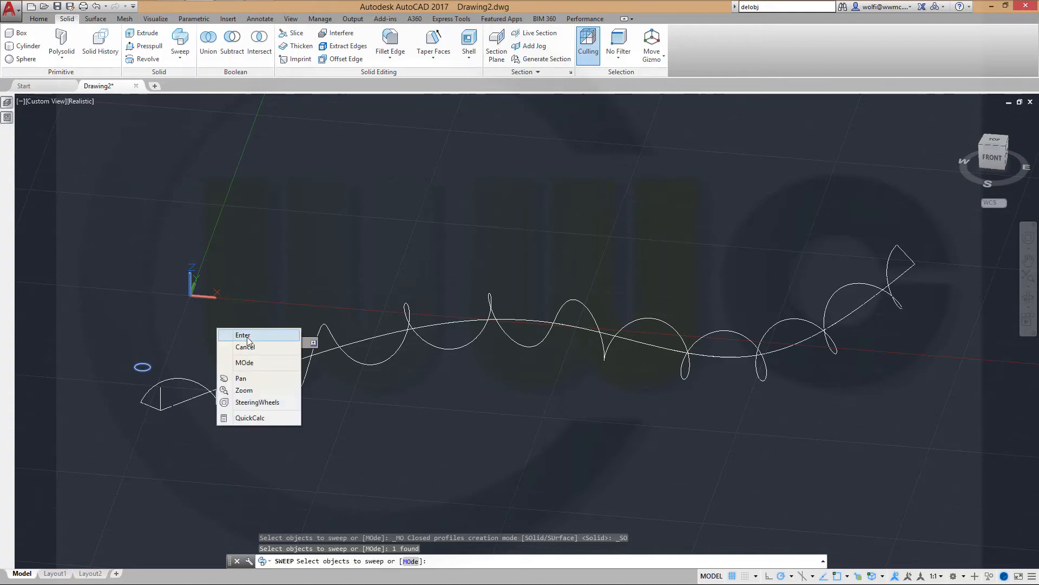
pyautogui.click(243, 335)
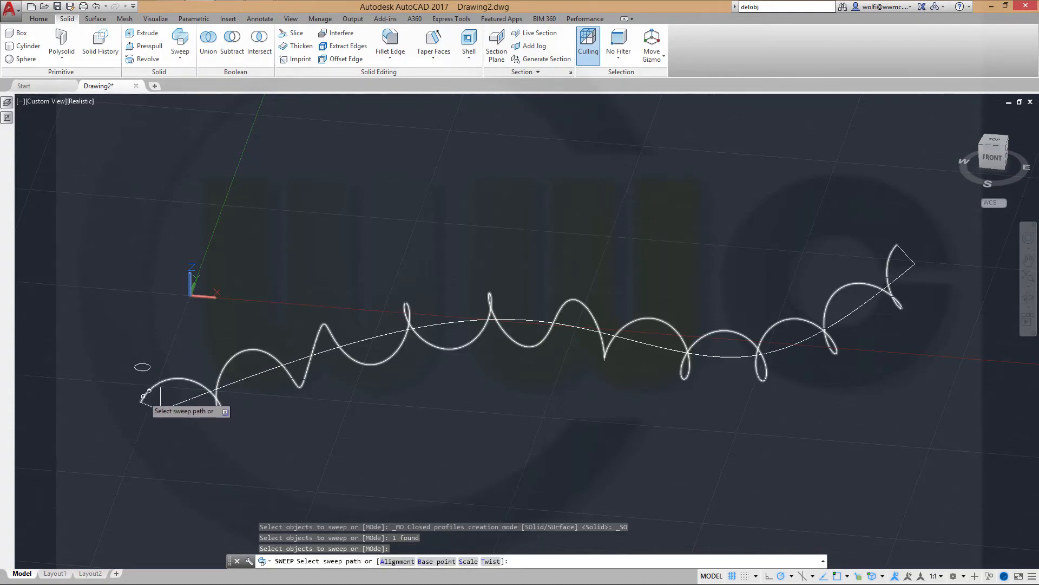